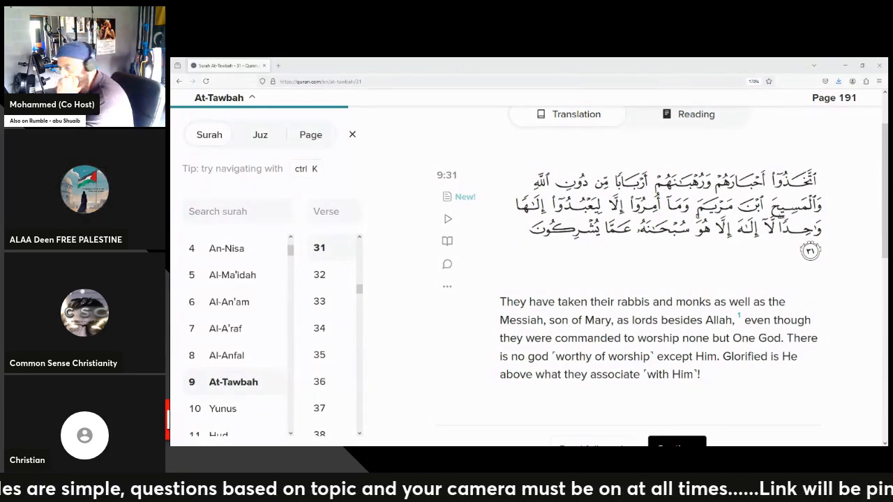
mouse_move(668, 220)
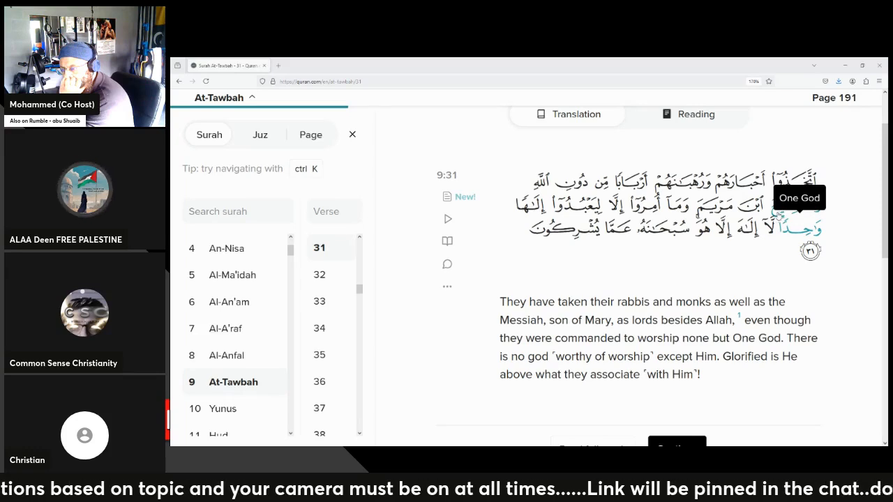
mouse_move(722, 206)
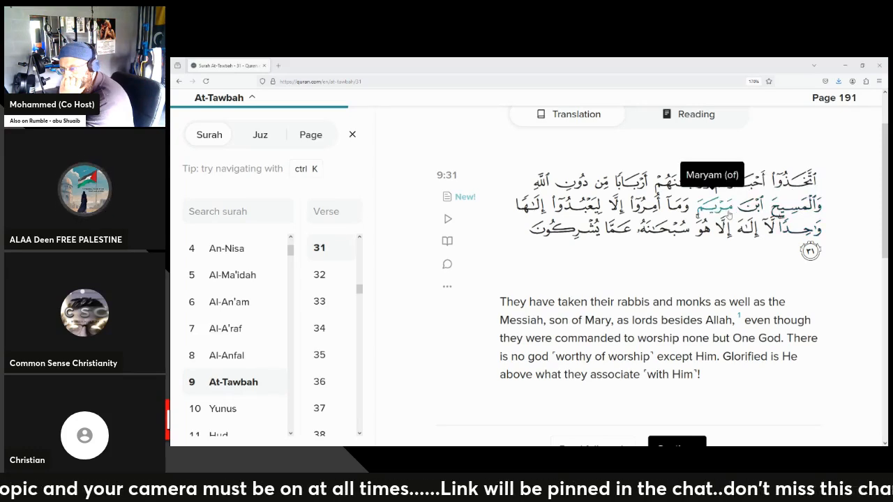
mouse_move(655, 204)
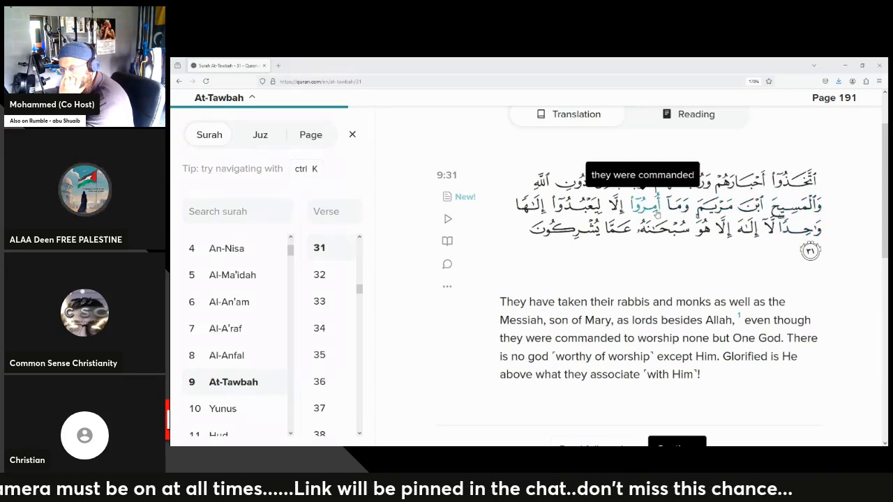
mouse_move(675, 267)
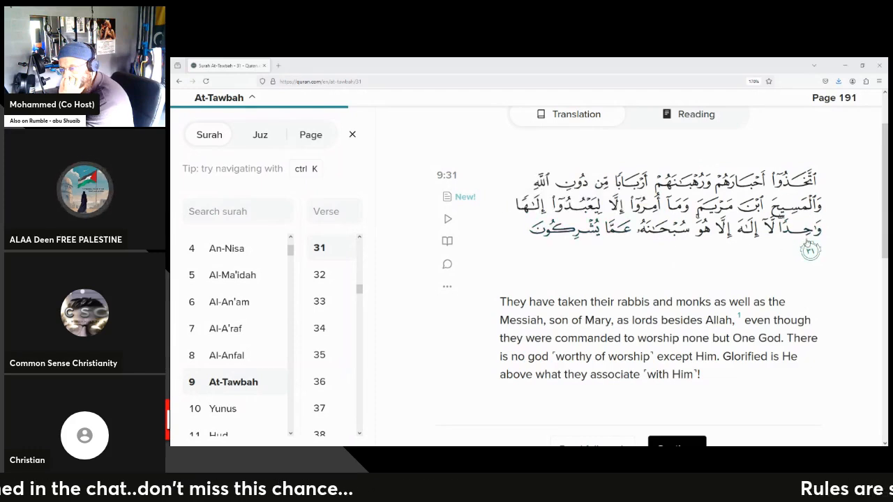
mouse_move(705, 230)
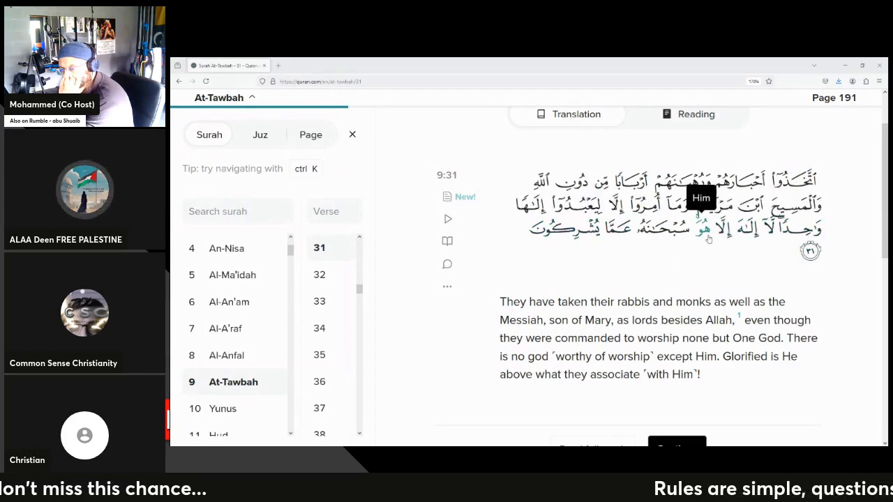
mouse_move(659, 230)
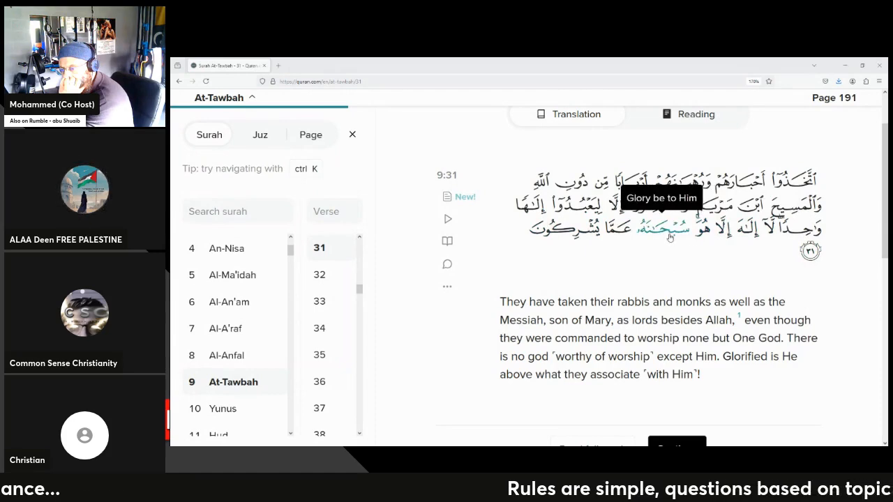
mouse_move(593, 229)
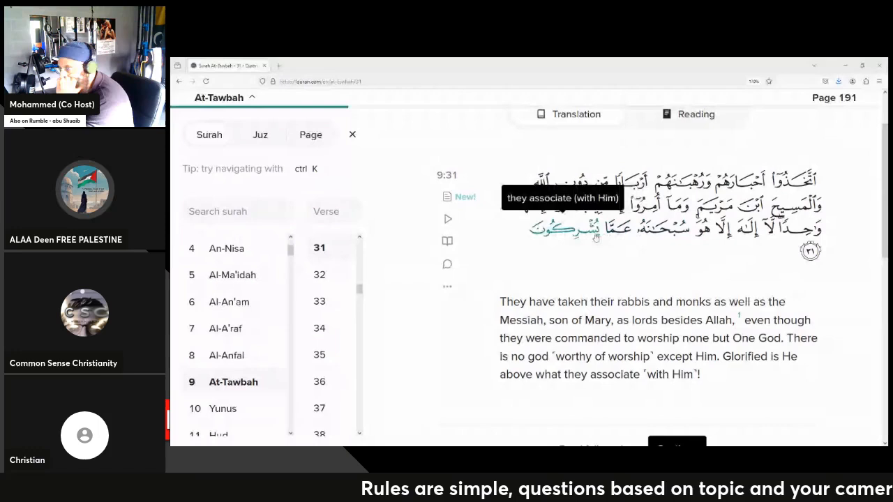